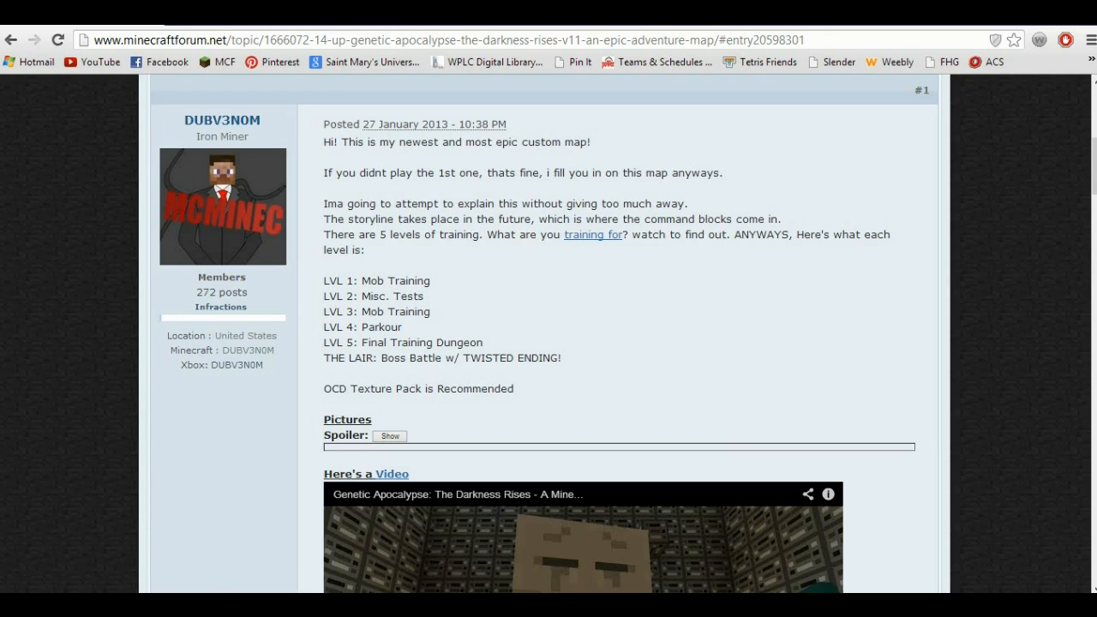
Scroll the Genetic Apocalypse forum post to DOWNLOAD LINK and follow the mediafire.com URL.
scroll("down", 3)
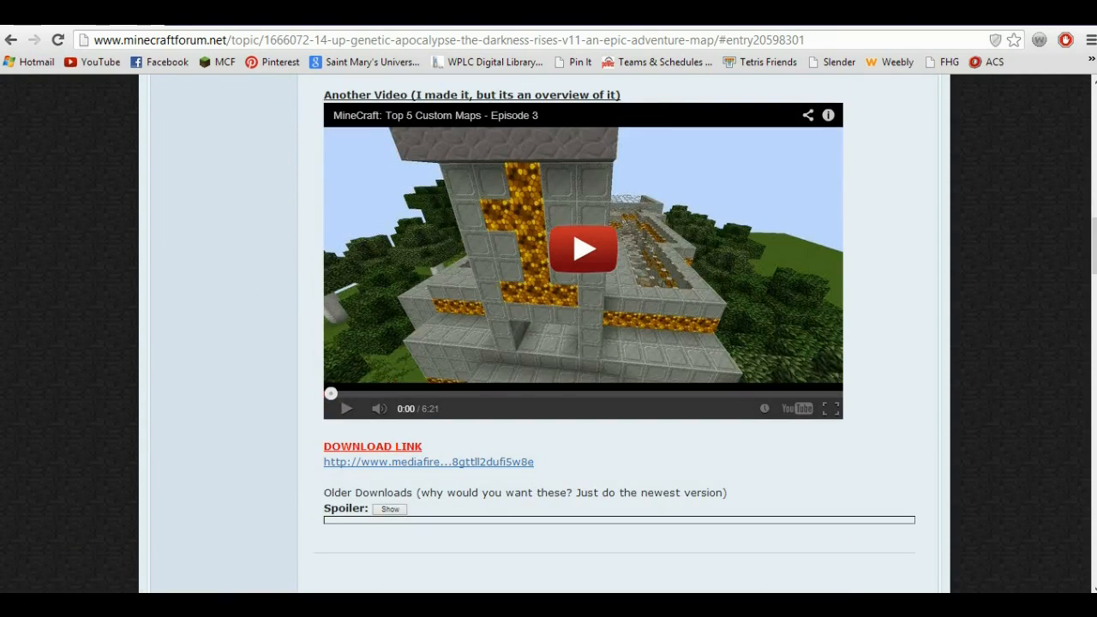
scroll("down", 3)
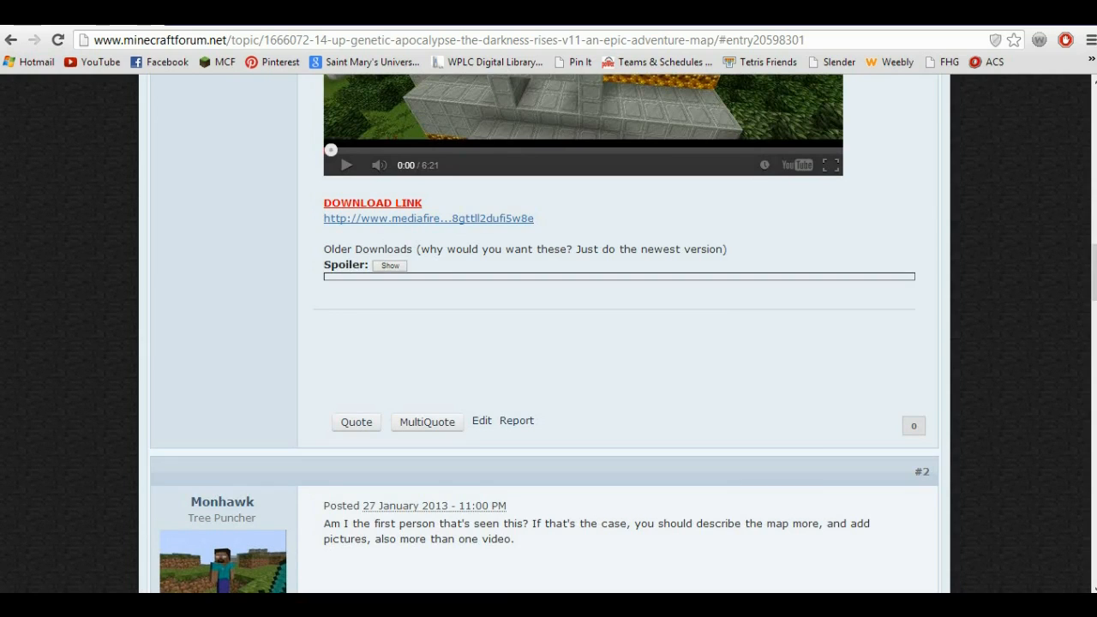
scroll("down", 3)
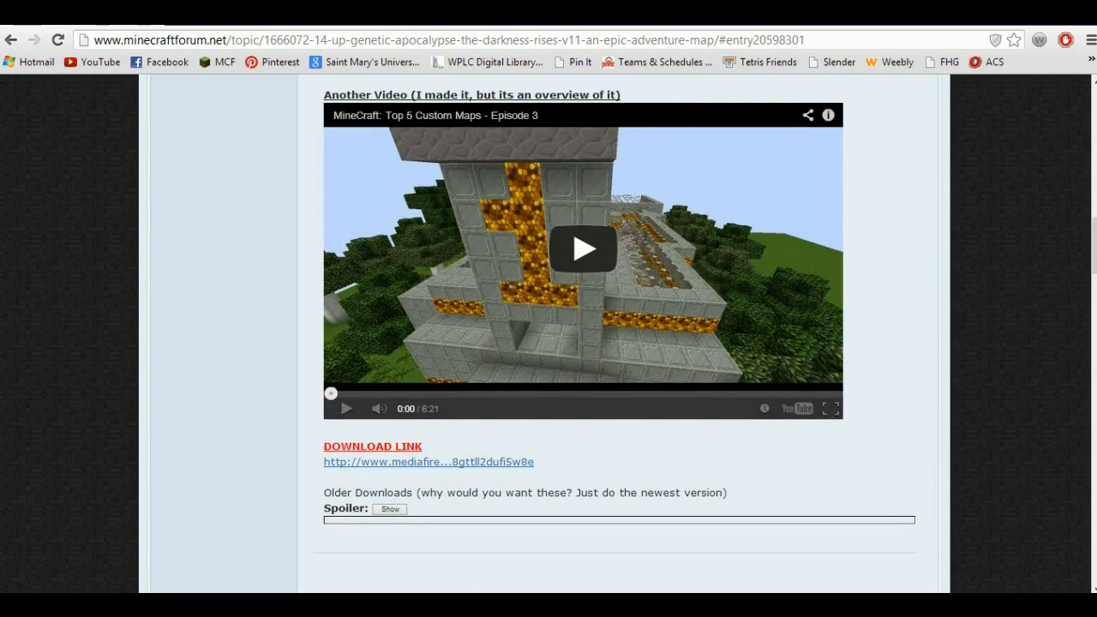
left_click(427, 461)
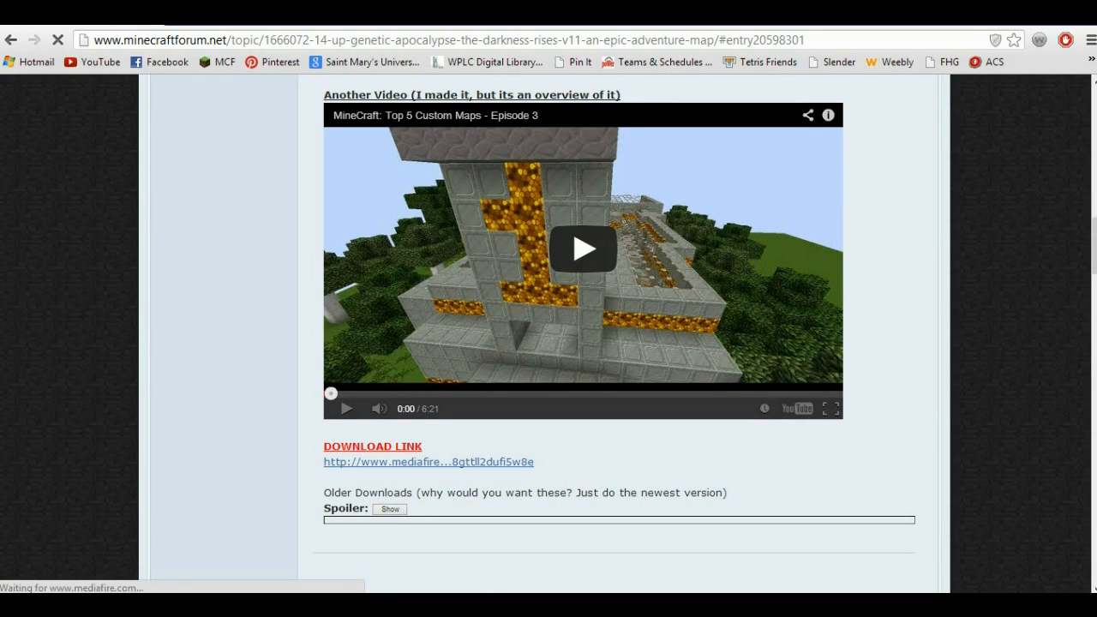
Download 'Genetic Apocalypse The Darkness Rises.zip' from the MediaFire page.
left_click(427, 461)
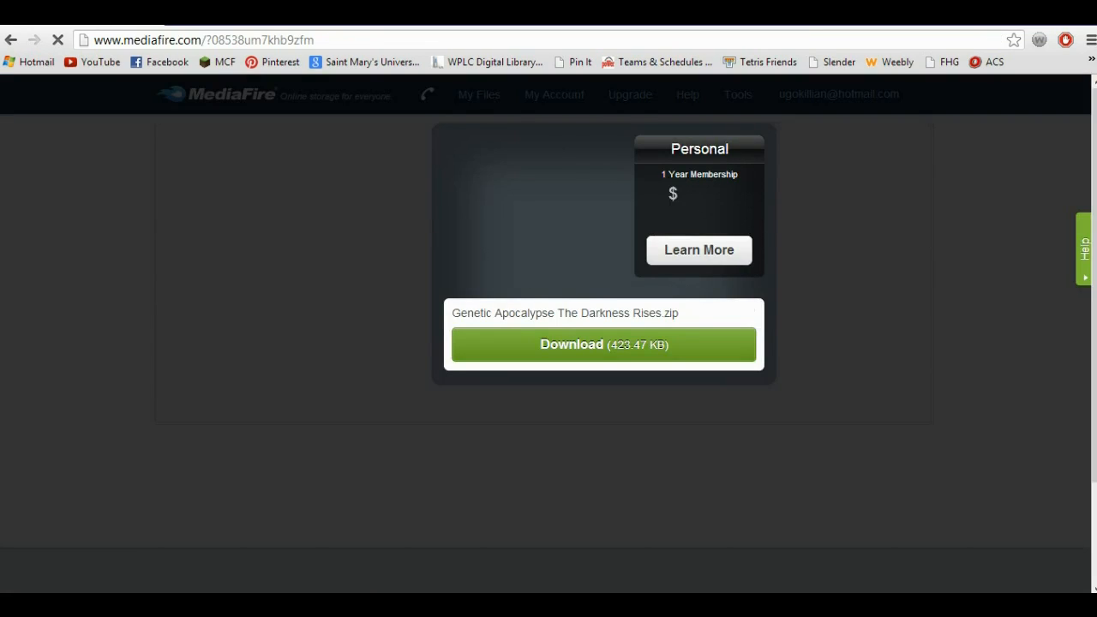
left_click(603, 344)
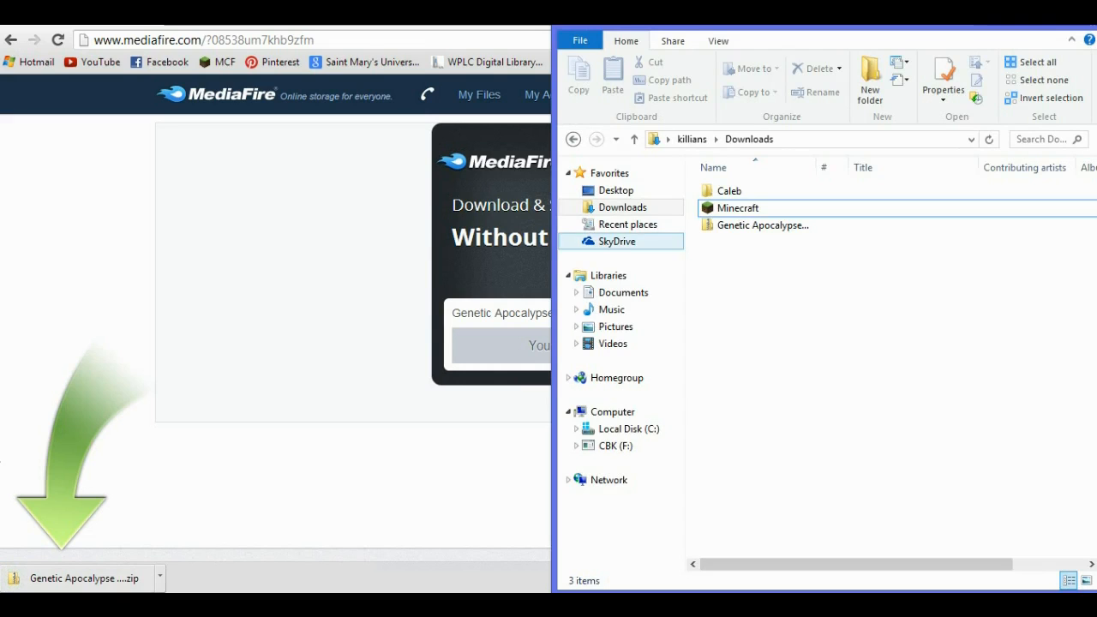
Extract the Genetic Apocalypse zip with Extract All into Downloads, then copy the new folder.
right_click(762, 224)
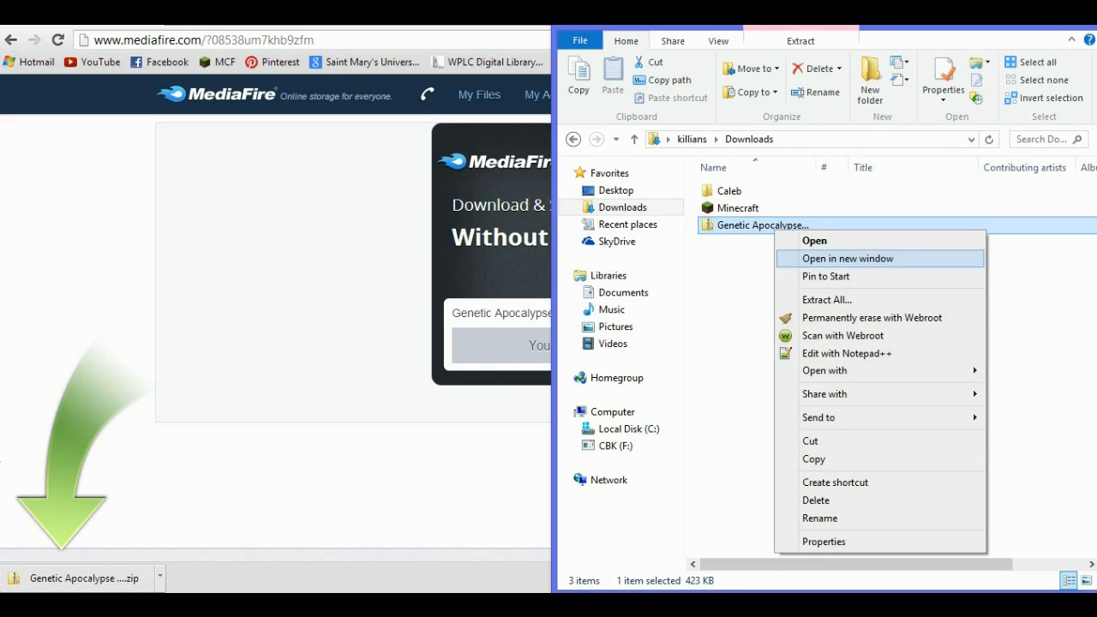
left_click(826, 299)
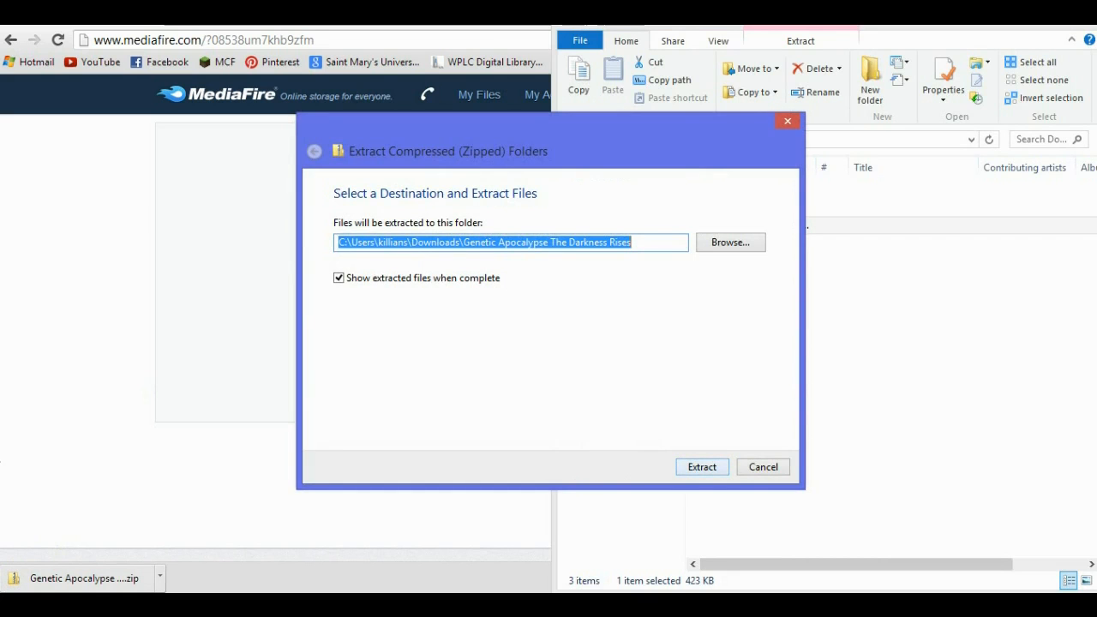
left_click(701, 467)
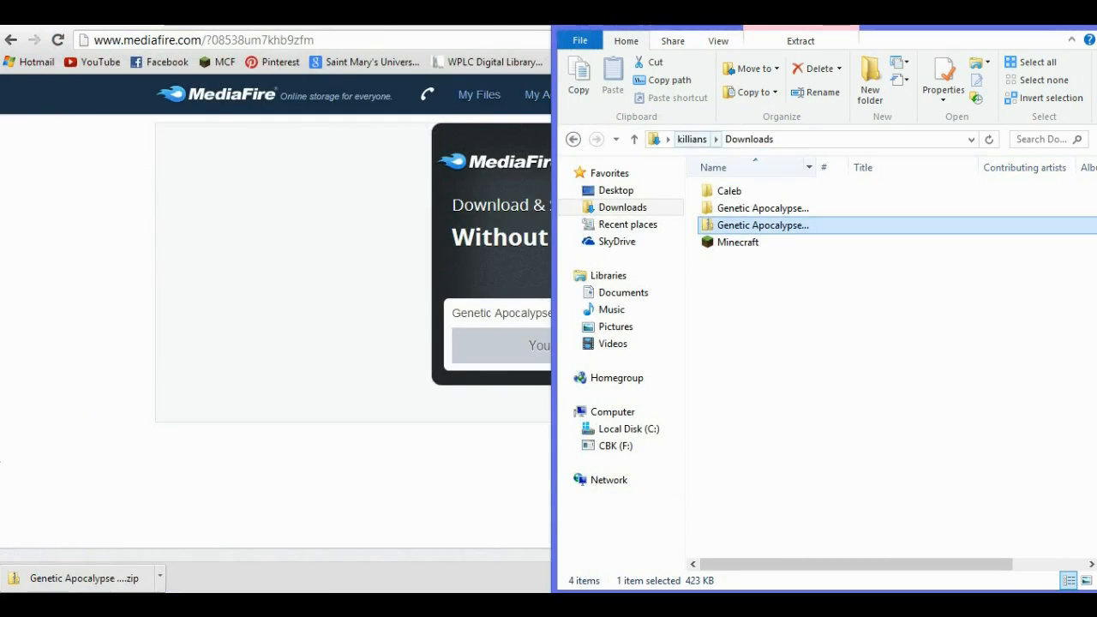
right_click(761, 225)
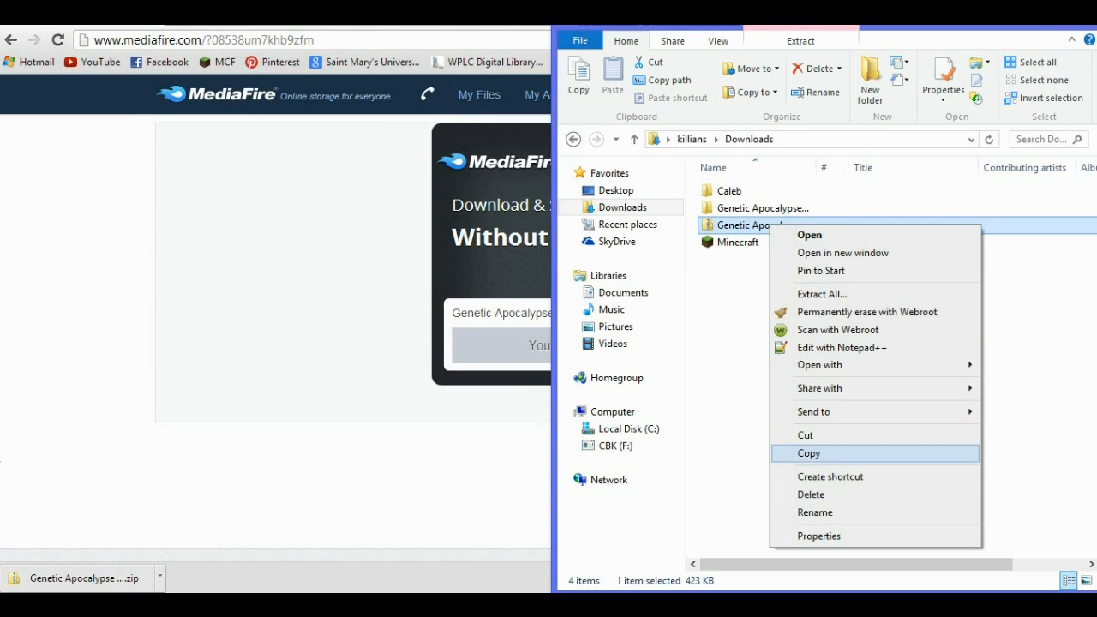
left_click(810, 494)
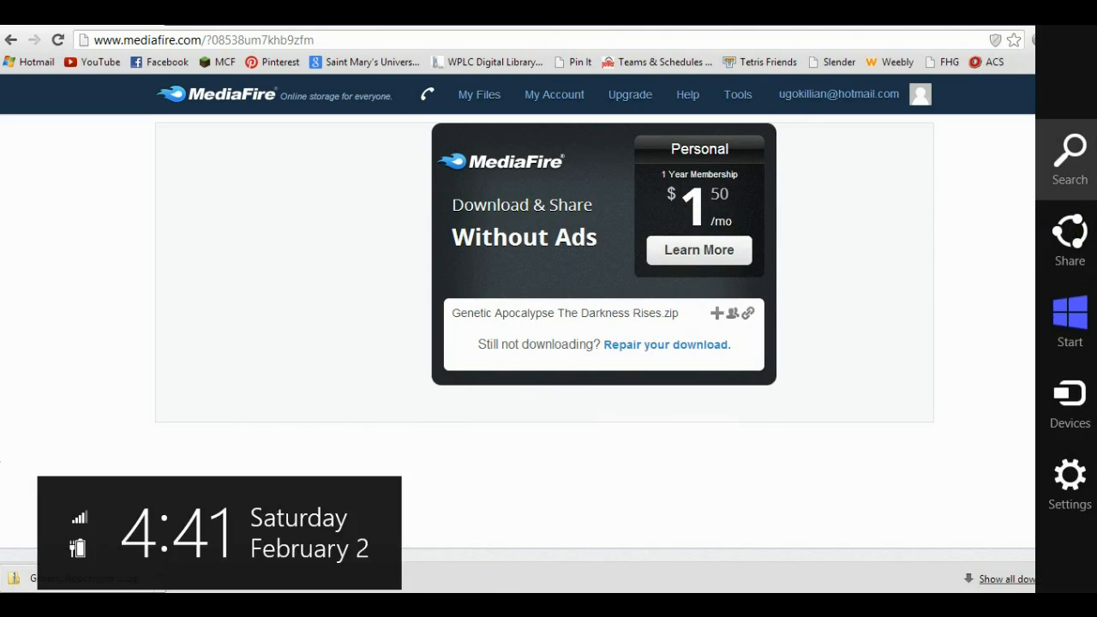
Search %appdata% and navigate into Roaming's .minecraft, then its saves folder.
left_click(1068, 159)
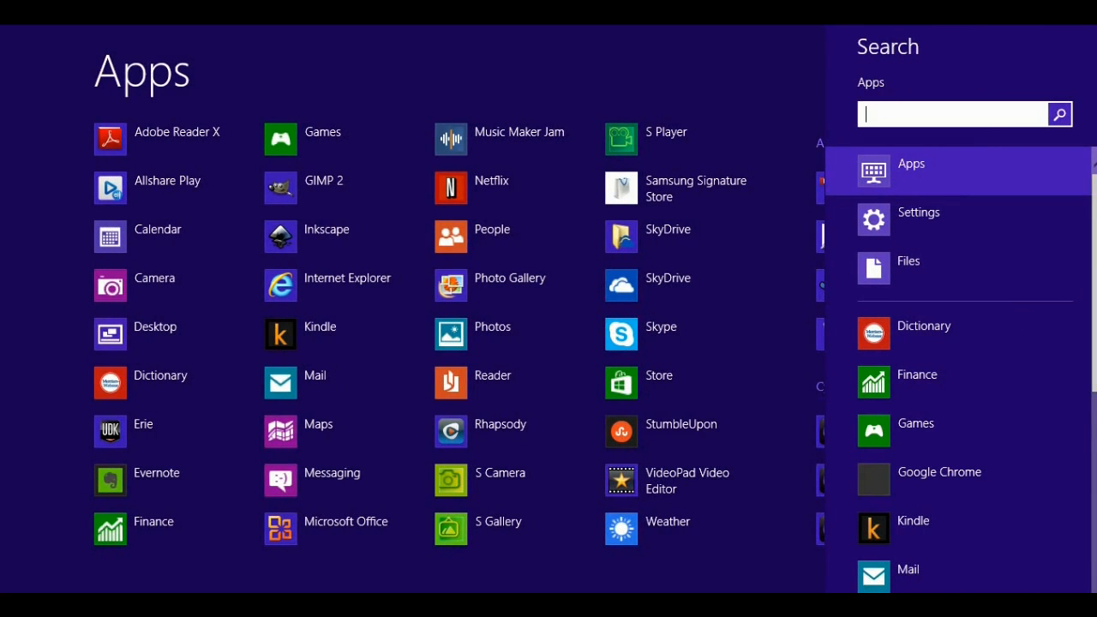
type("%ap")
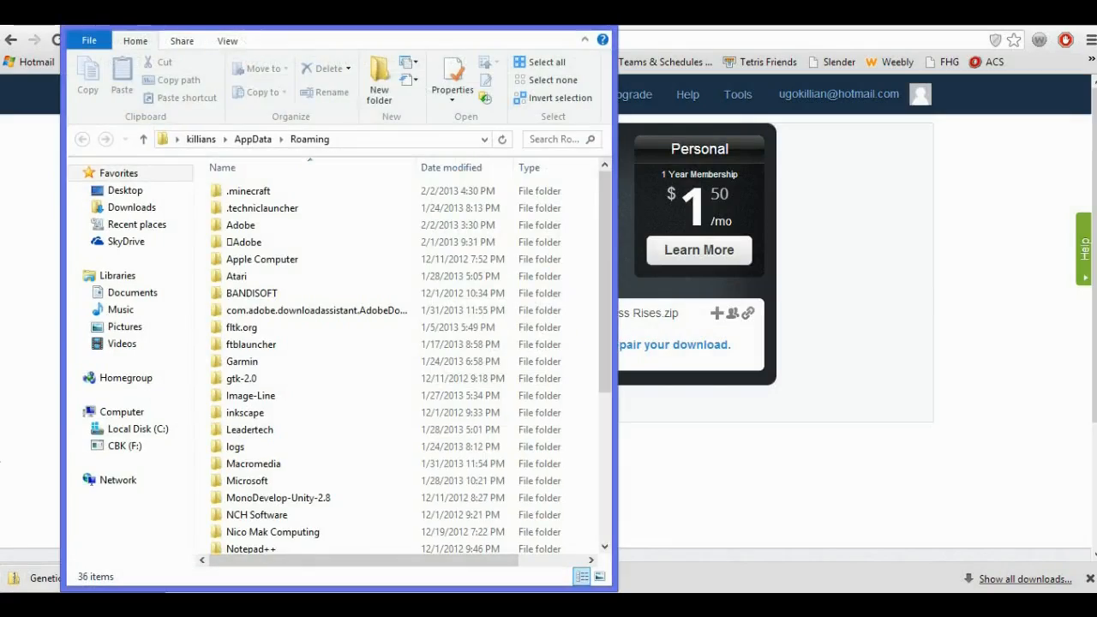
double_click(248, 190)
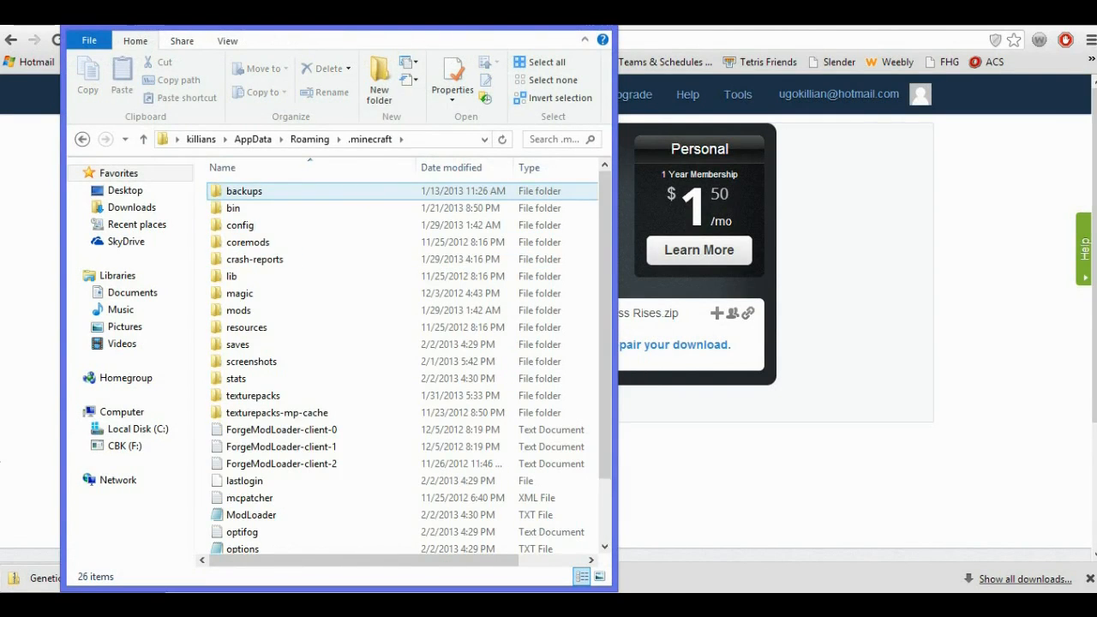
double_click(237, 344)
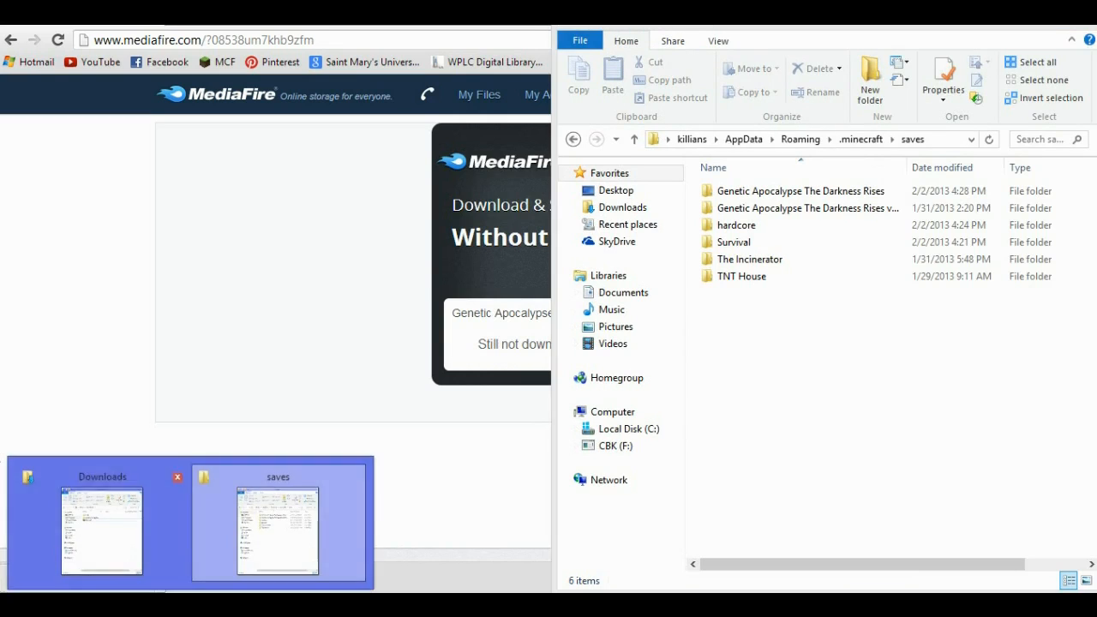
Drag the Genetic Apocalypse map folder from the Downloads window onto the saves window.
left_click(101, 531)
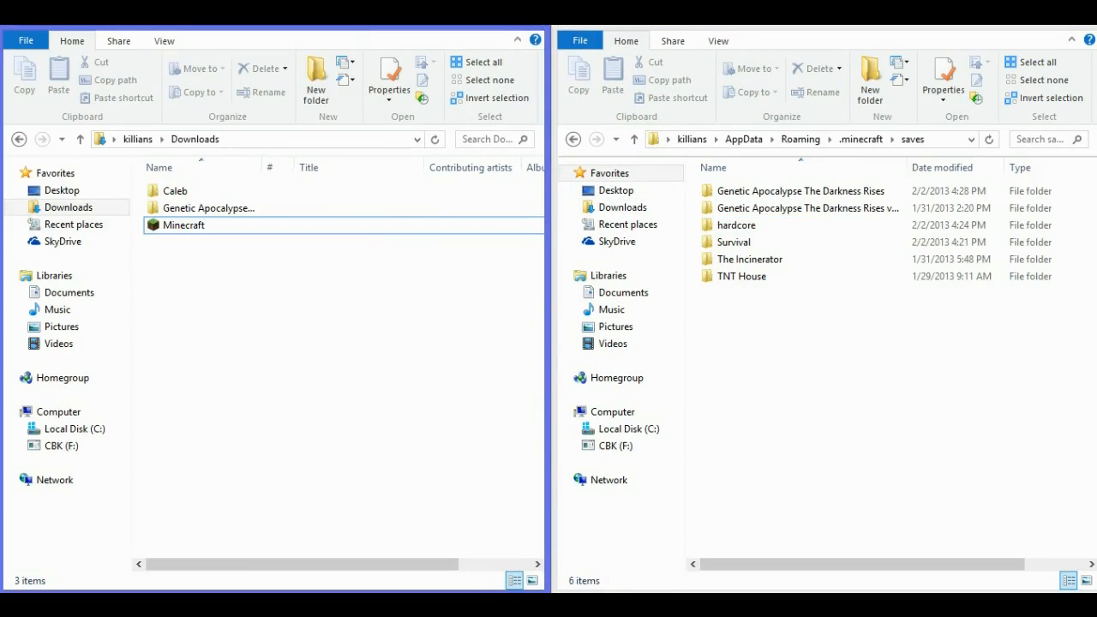
mouse_move(209, 208)
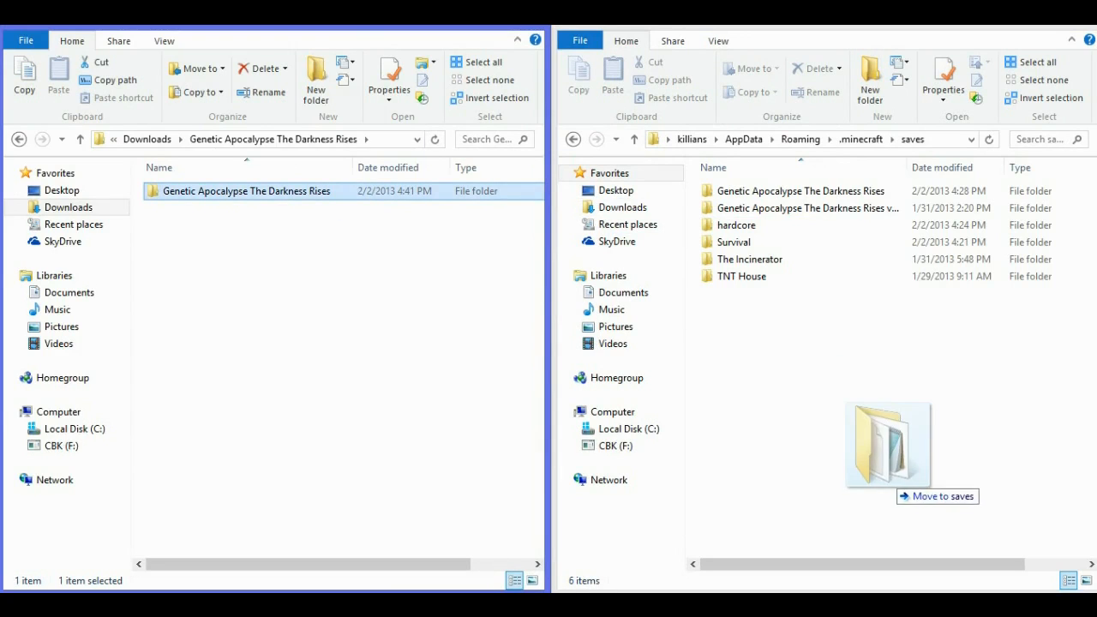
left_click_drag(244, 190, 886, 444)
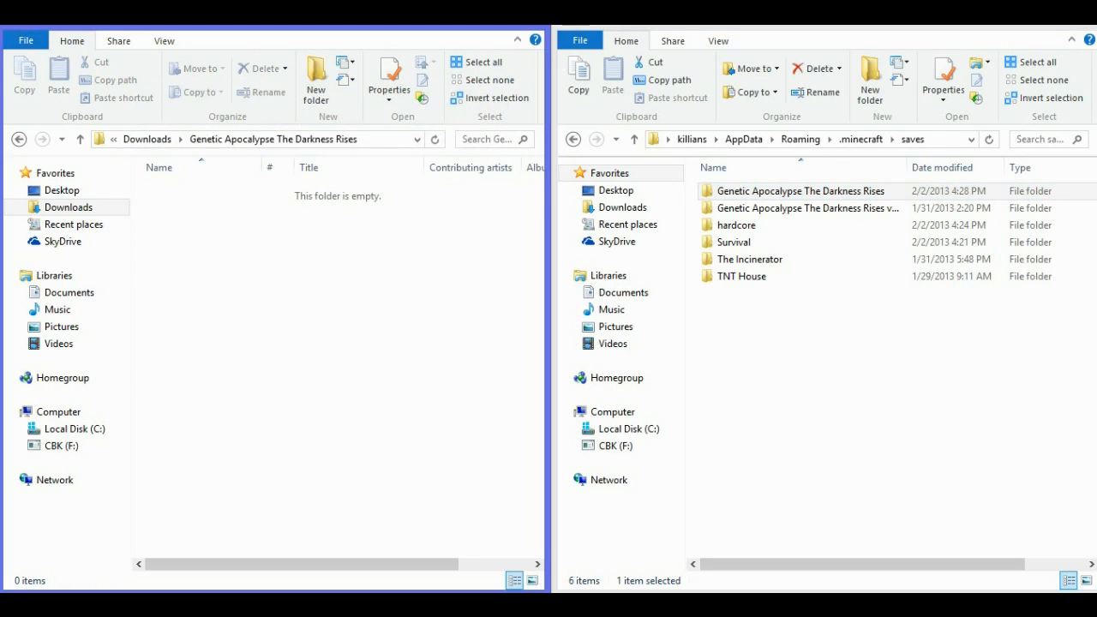
right_click(206, 207)
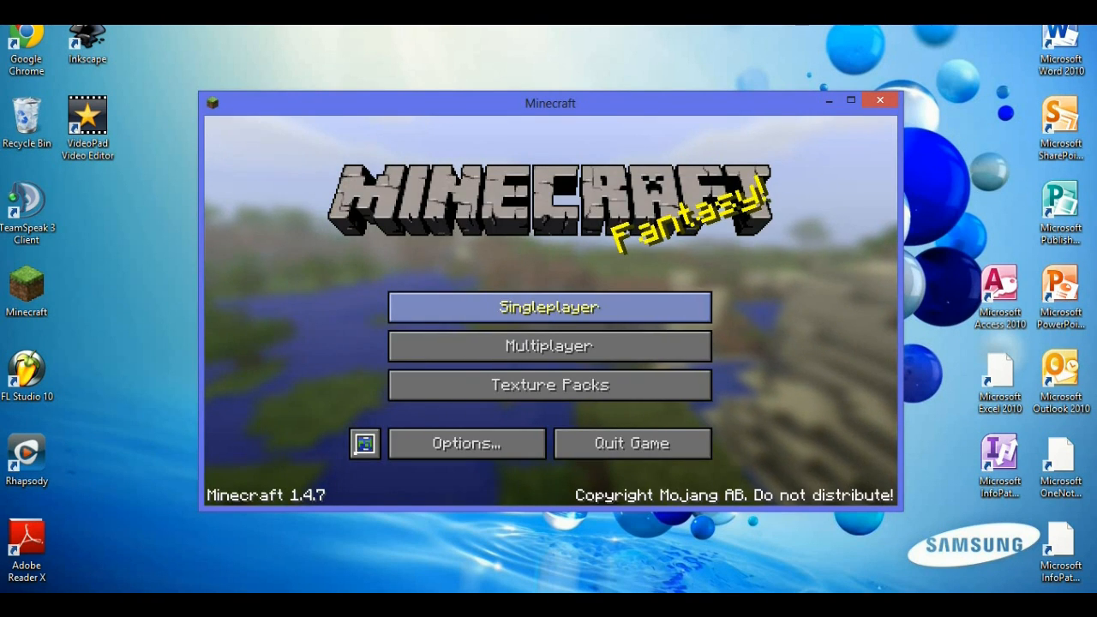
Open Singleplayer and scroll the Select World list to find Genetic Apocalypse: TDR.
left_click(548, 306)
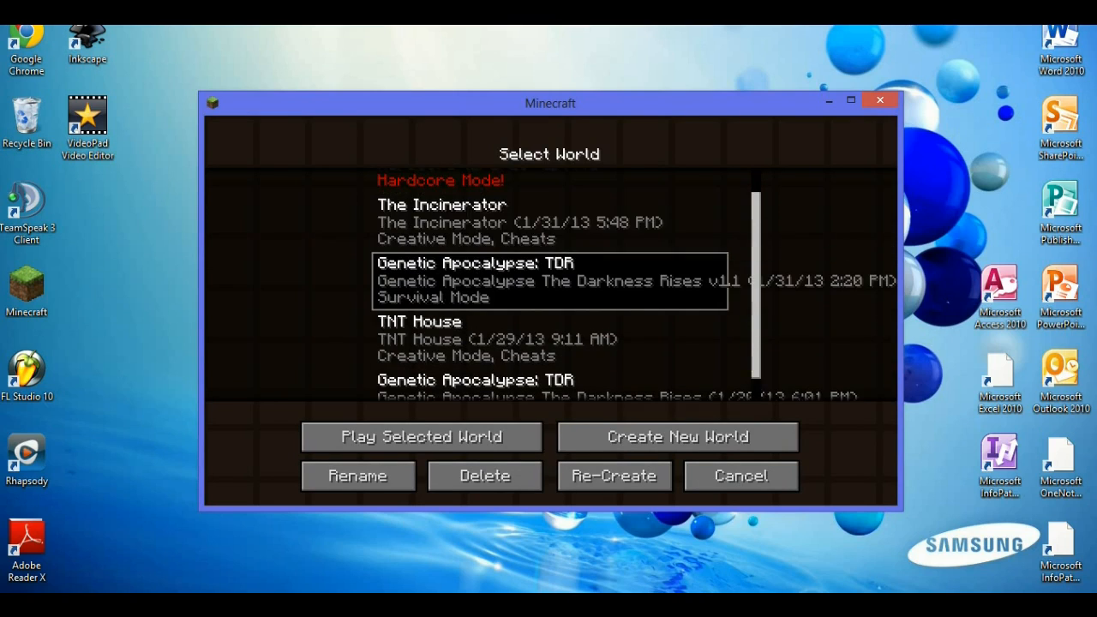
scroll("up", 3)
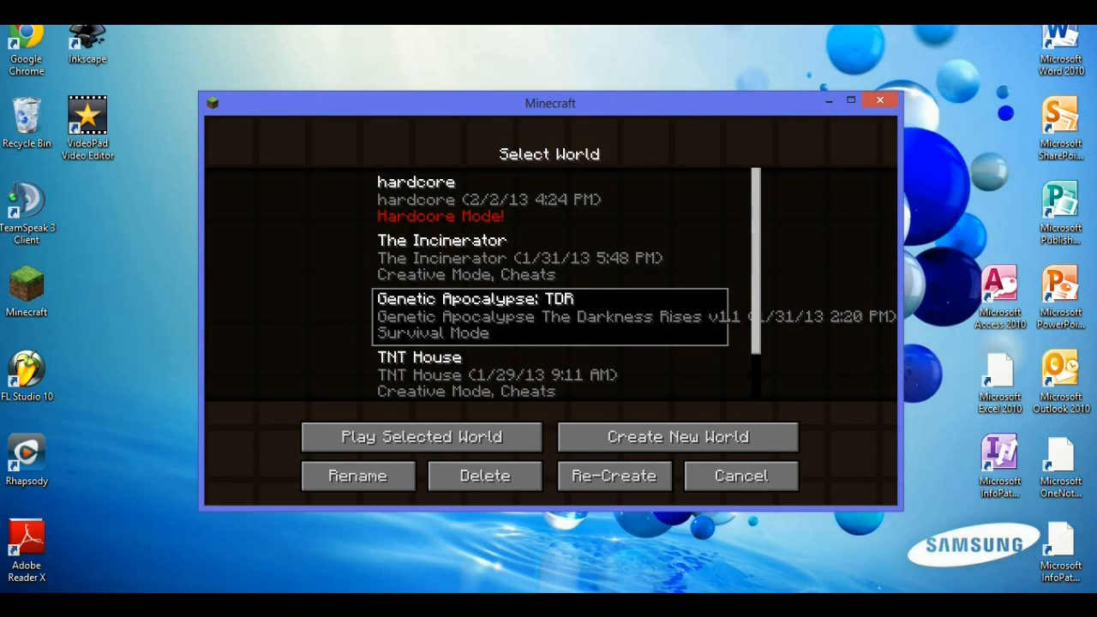